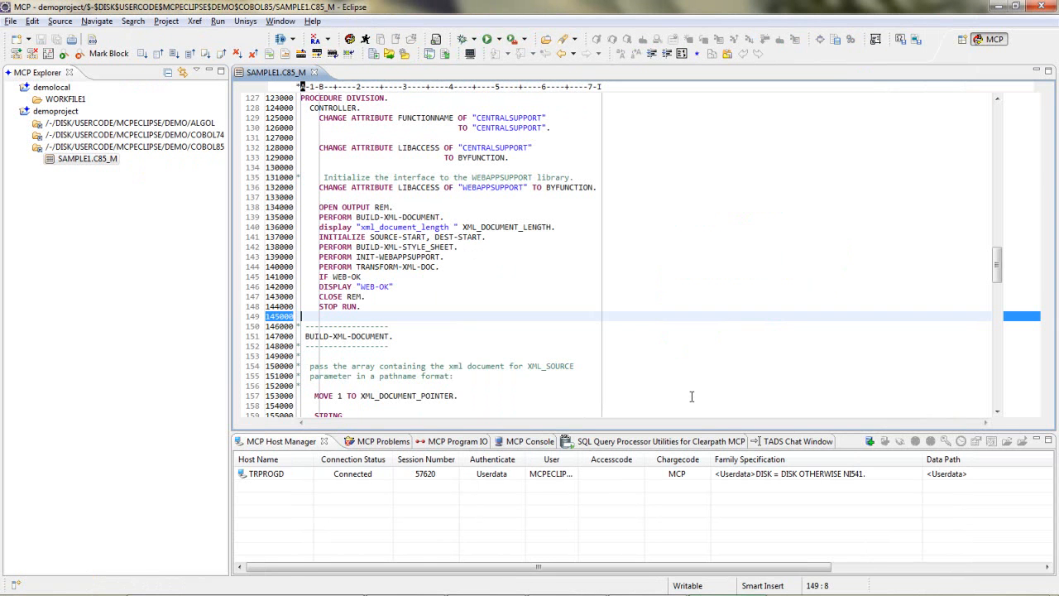
mouse_move(360, 245)
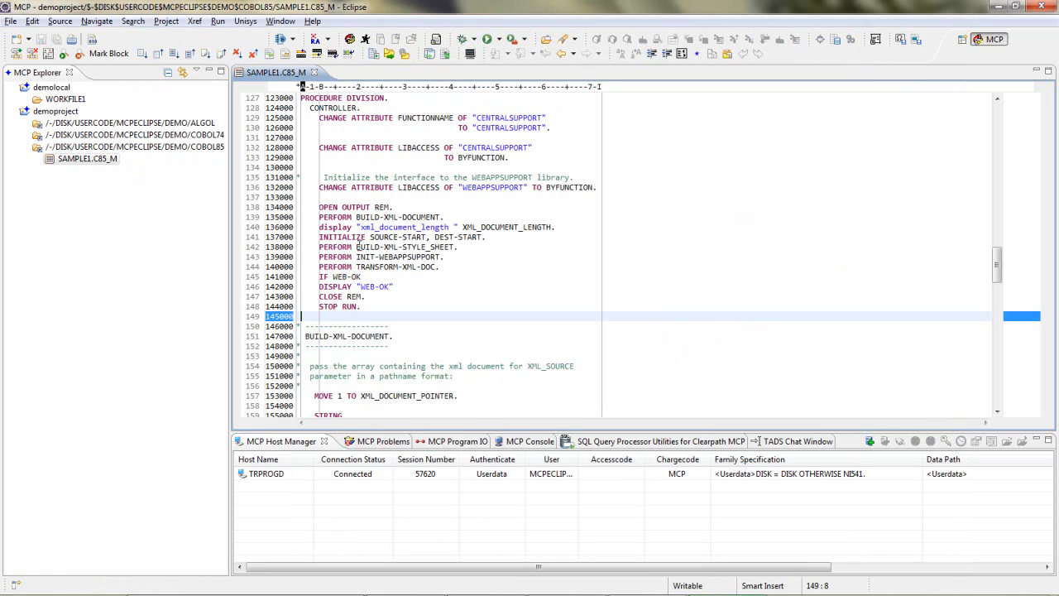
Place the cursor on line 136, CHANGE ATTRIBUTE LIBACCESS OF "WEBAPPSUPPORT"
click(358, 187)
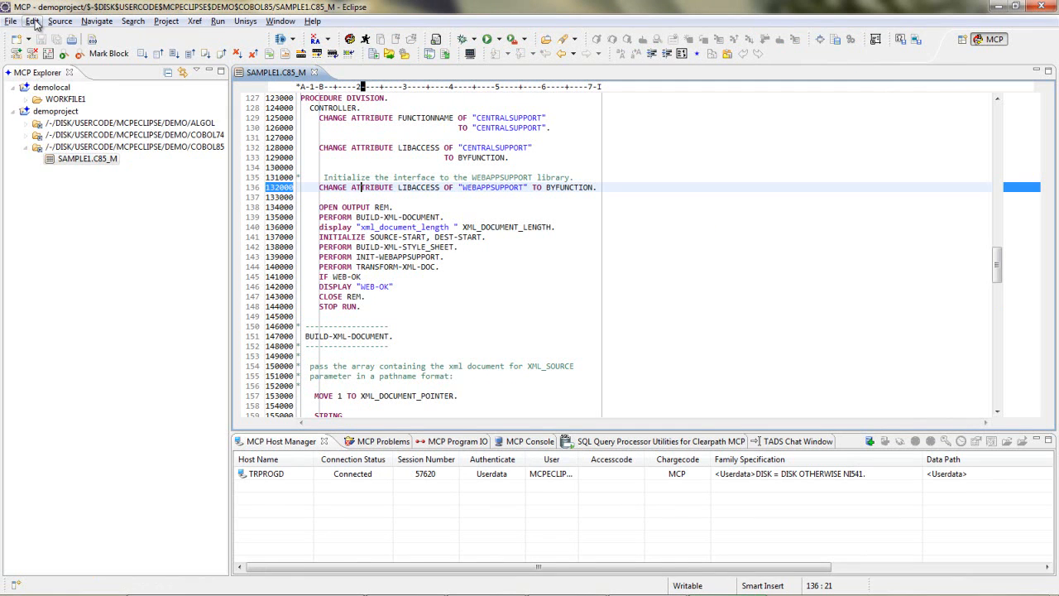
Add a task on line 136 via Edit > Add Task, described as Task1 with priority High
click(32, 20)
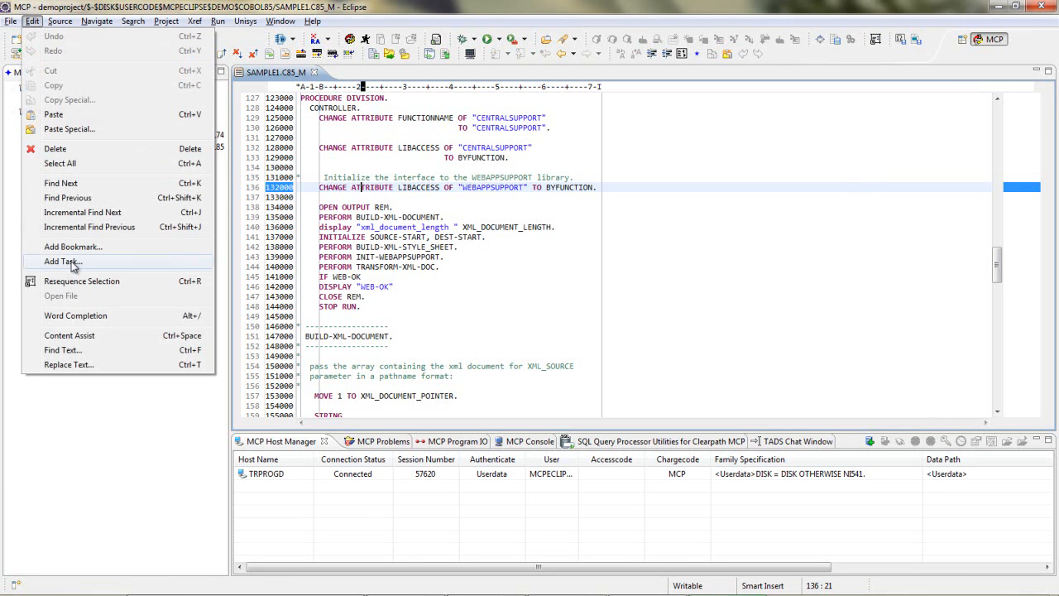
click(60, 262)
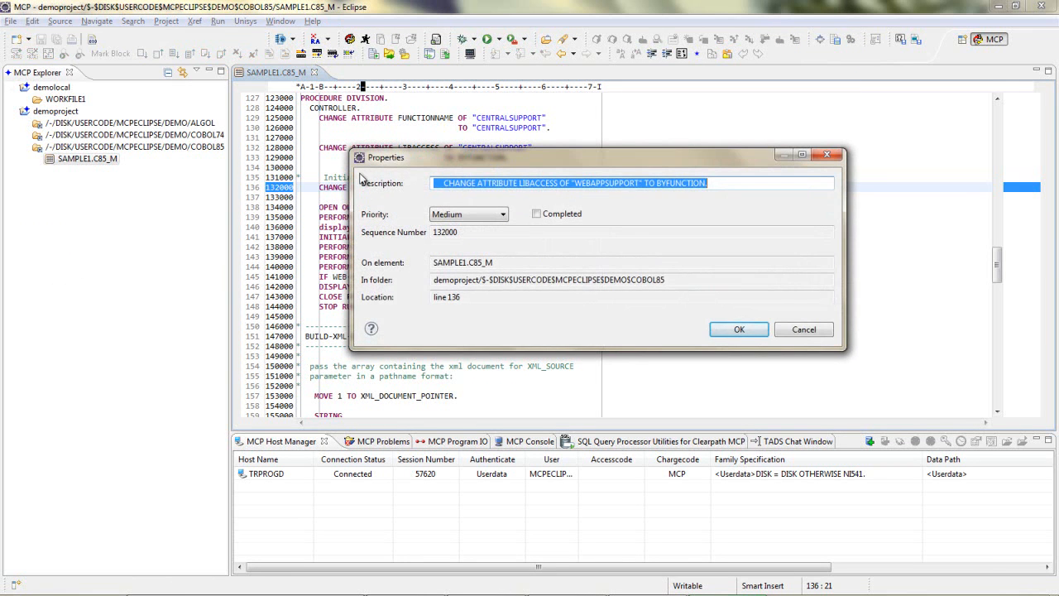
mouse_move(387, 195)
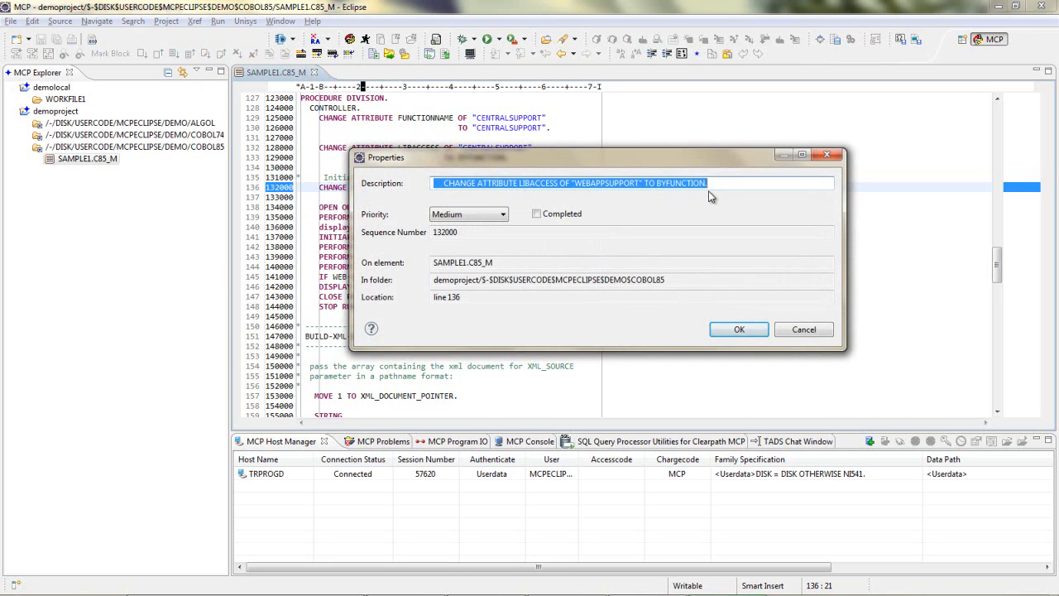
text(Task1)
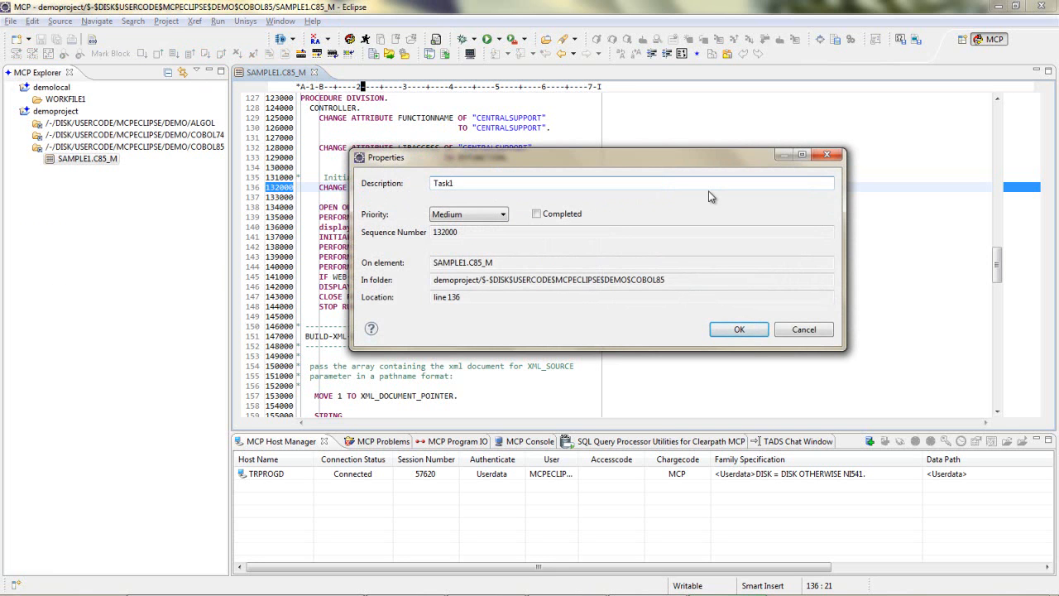
mouse_move(374, 225)
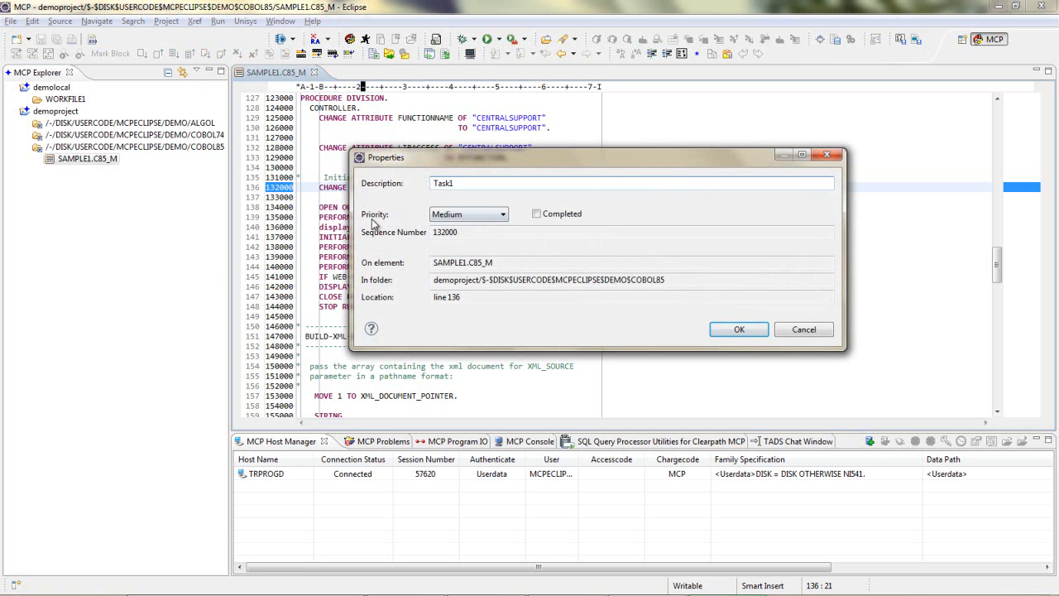
click(467, 214)
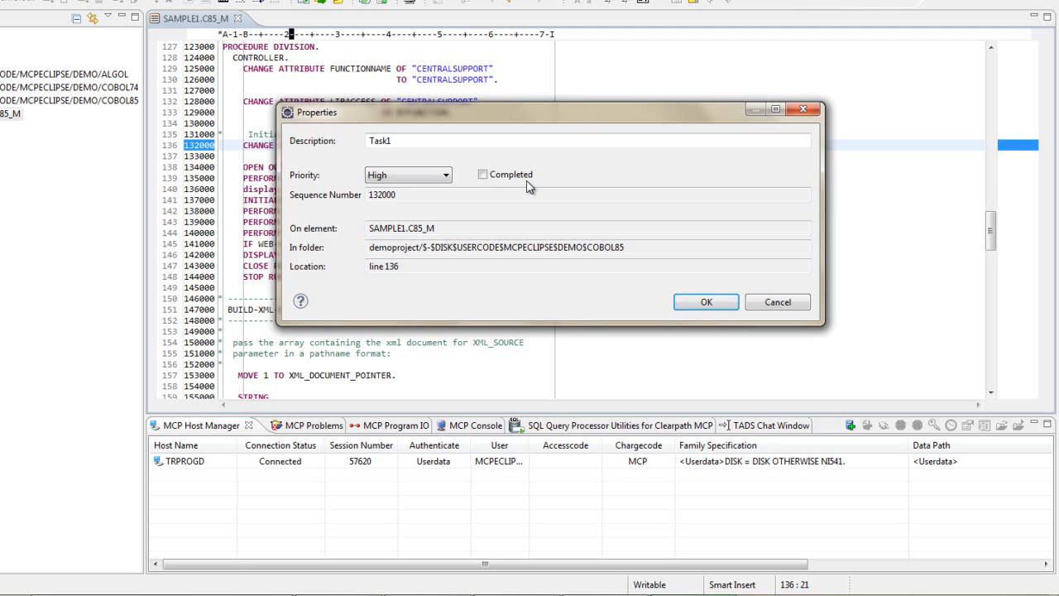
click(705, 301)
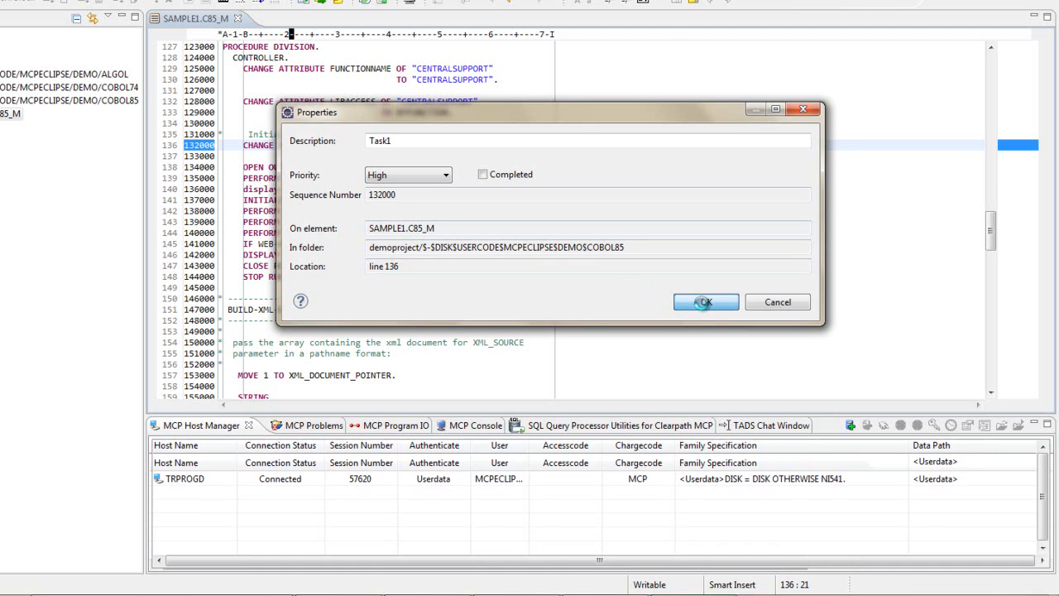
Confirm Task1 and jump to its line 136 from the MCP Tasks view
click(705, 301)
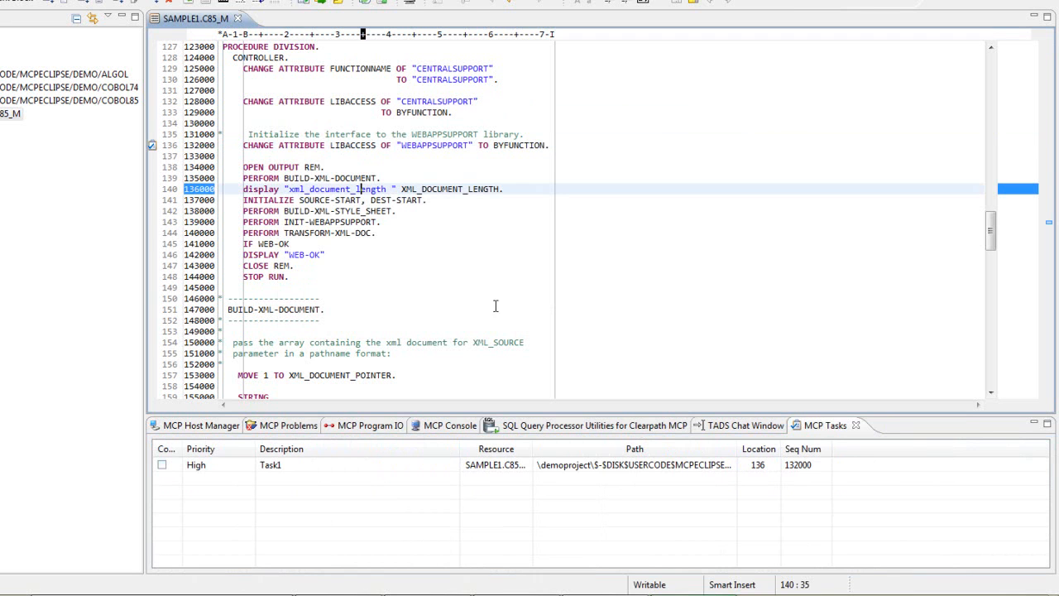
mouse_move(847, 437)
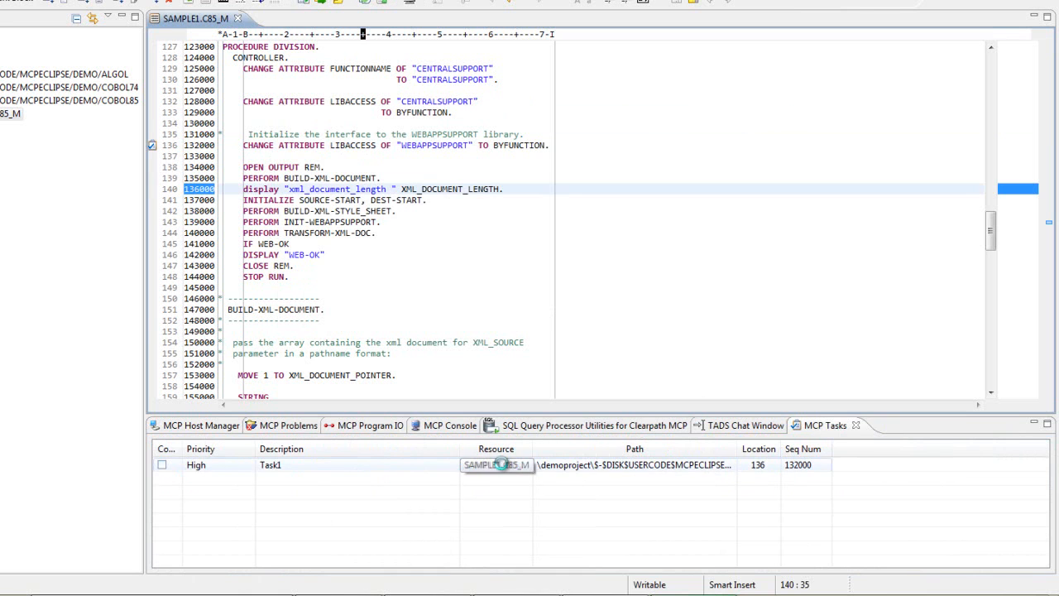
click(251, 145)
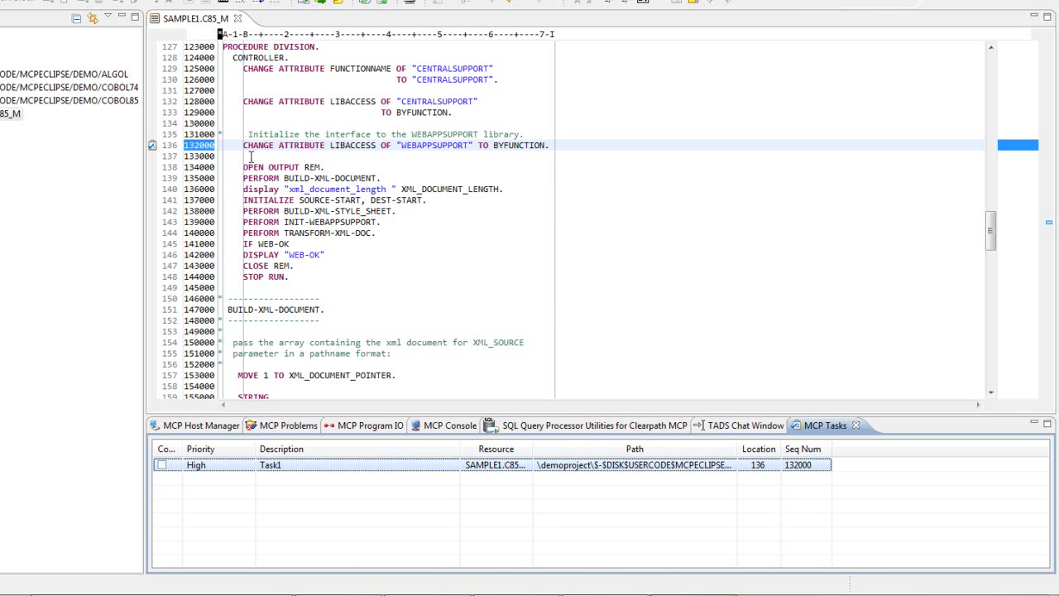
mouse_move(503, 155)
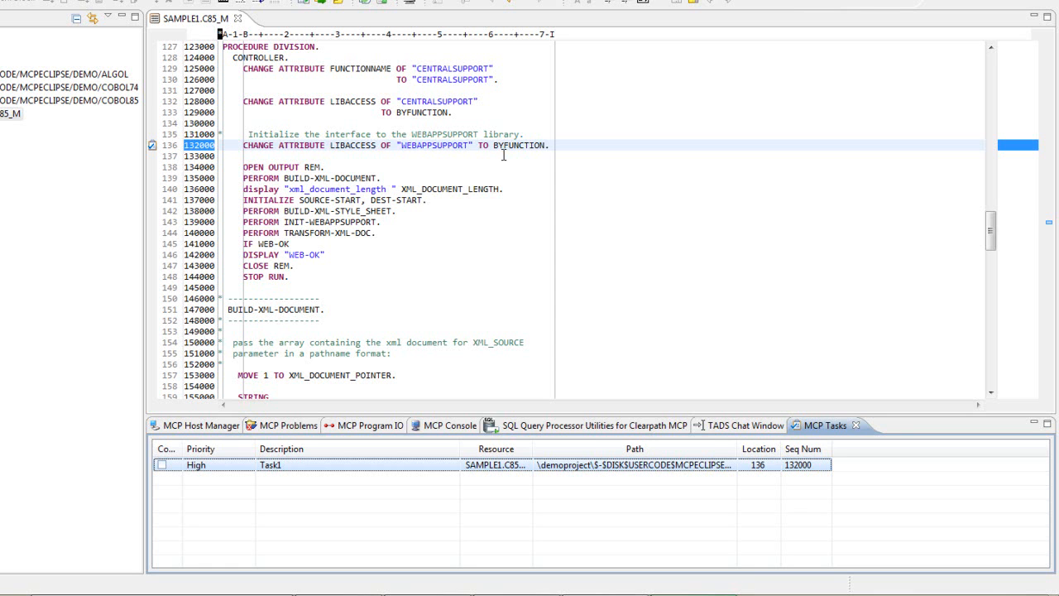
mouse_move(619, 447)
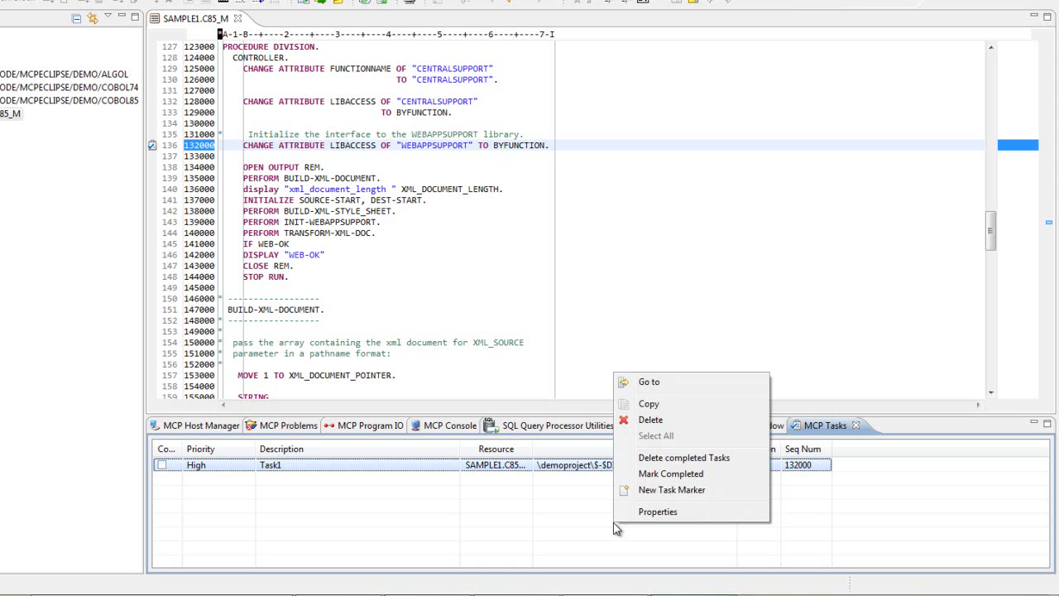
mouse_move(653, 381)
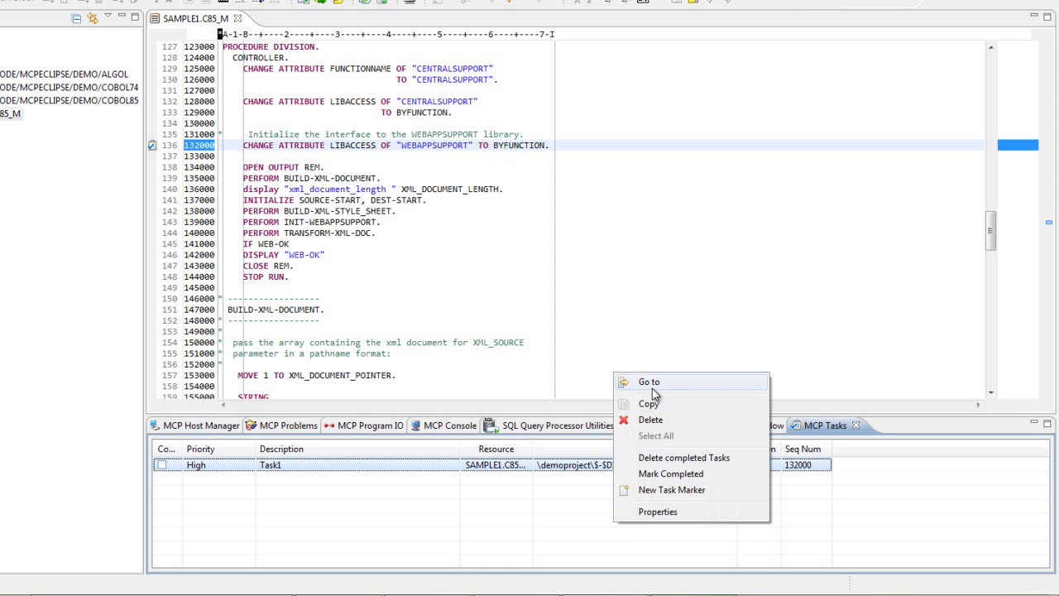
mouse_move(649, 404)
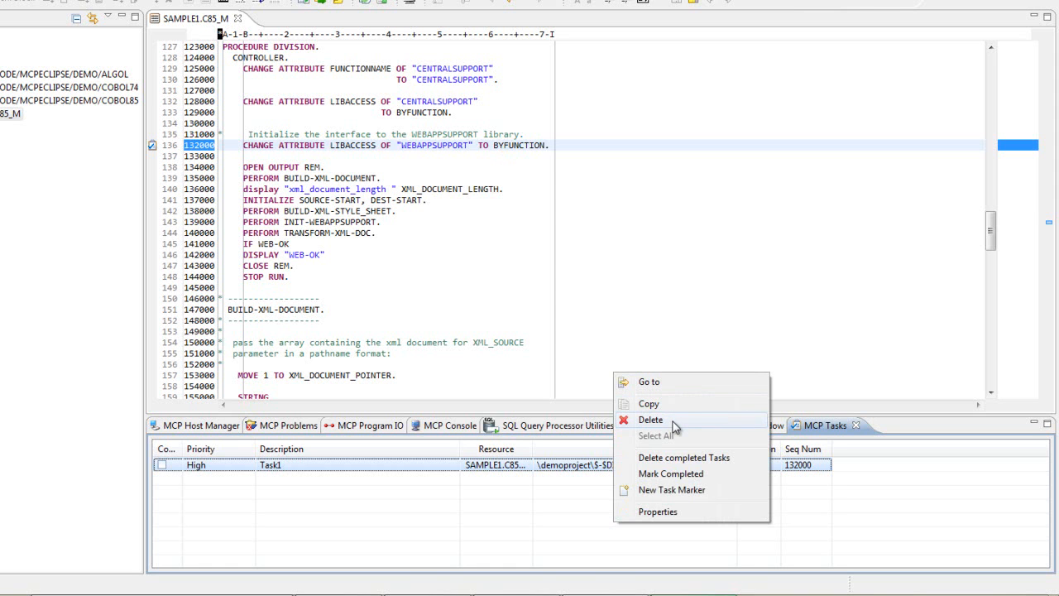
mouse_move(692, 437)
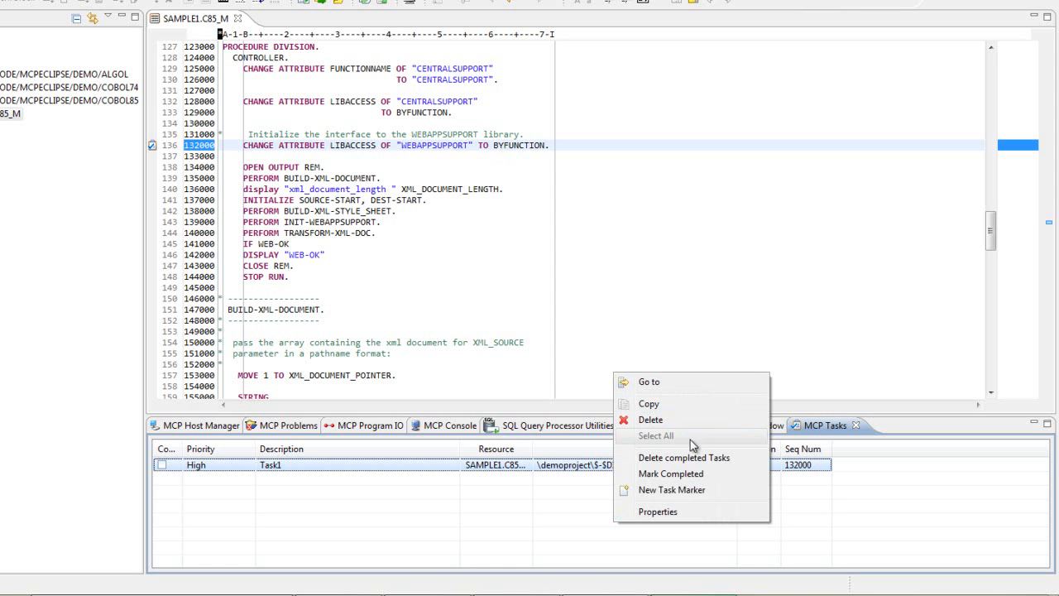
mouse_move(742, 464)
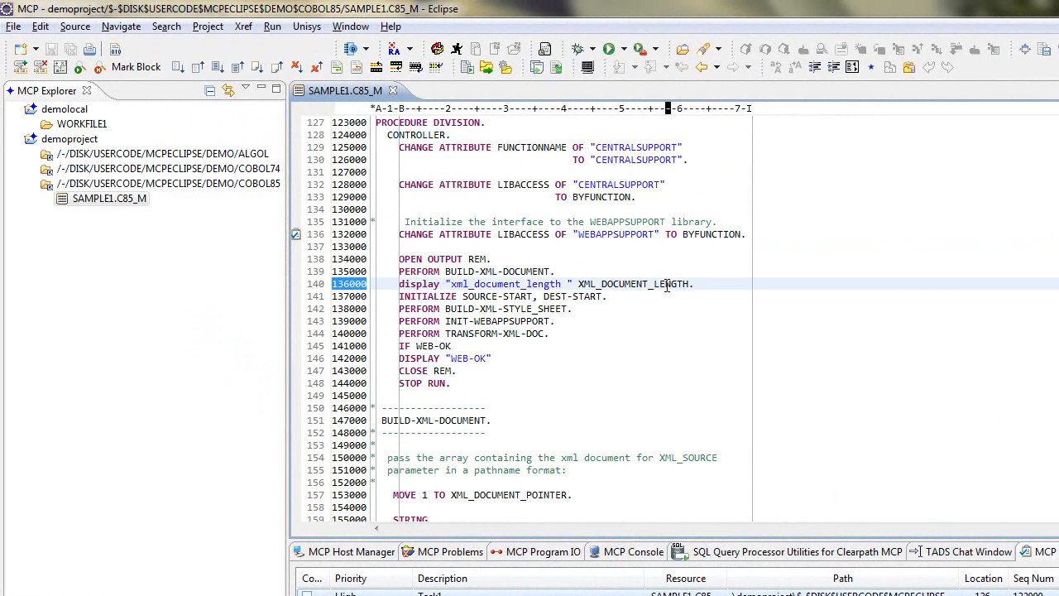
Add a bookmark on line 140 via Edit > Add Bookmark and name it BM1
click(40, 26)
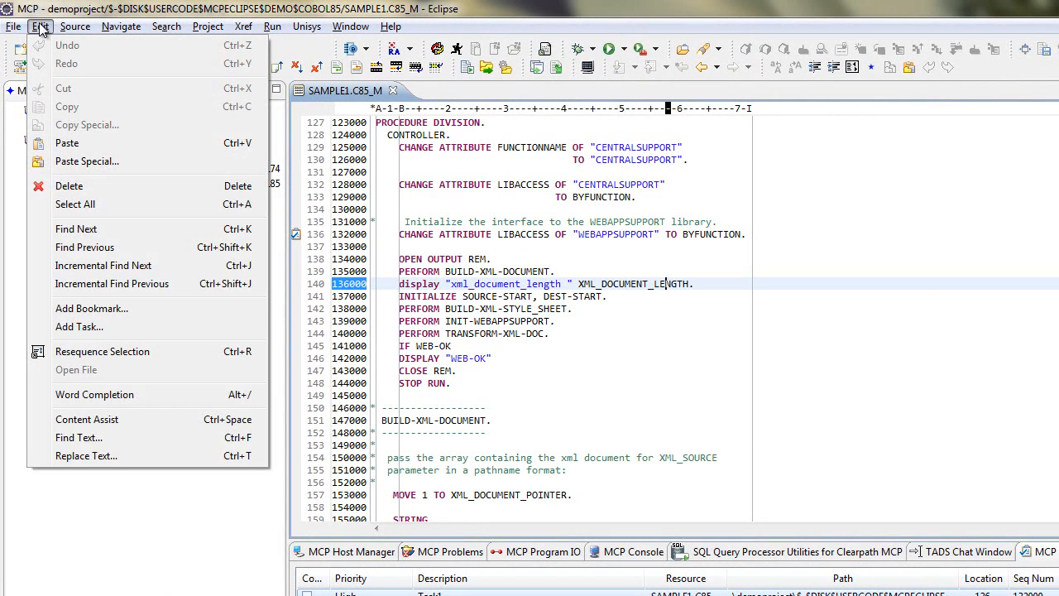
click(93, 308)
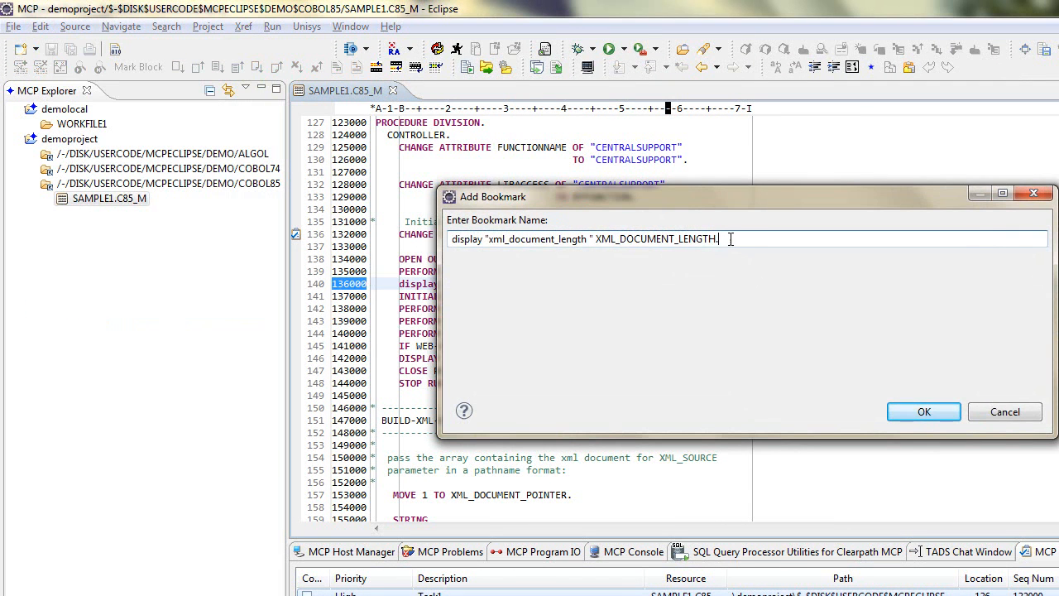
triple_click(583, 238)
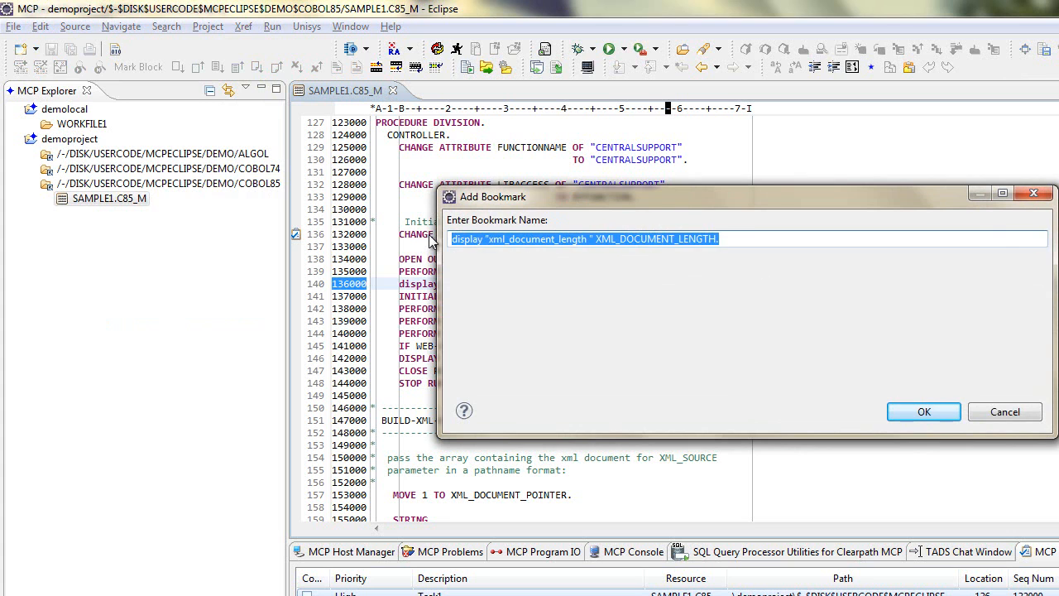
text(BM1)
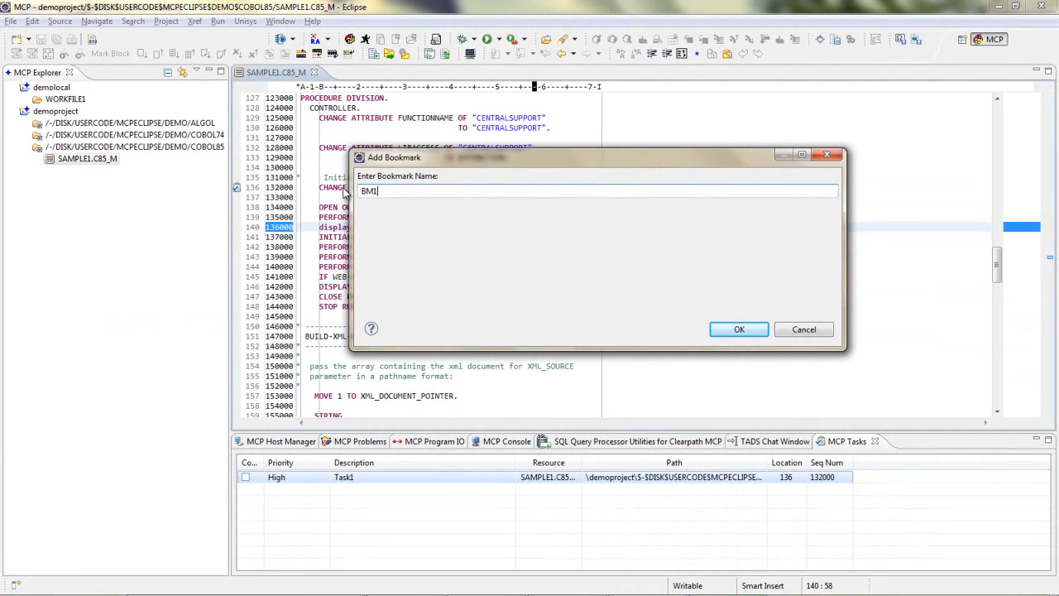
mouse_move(424, 254)
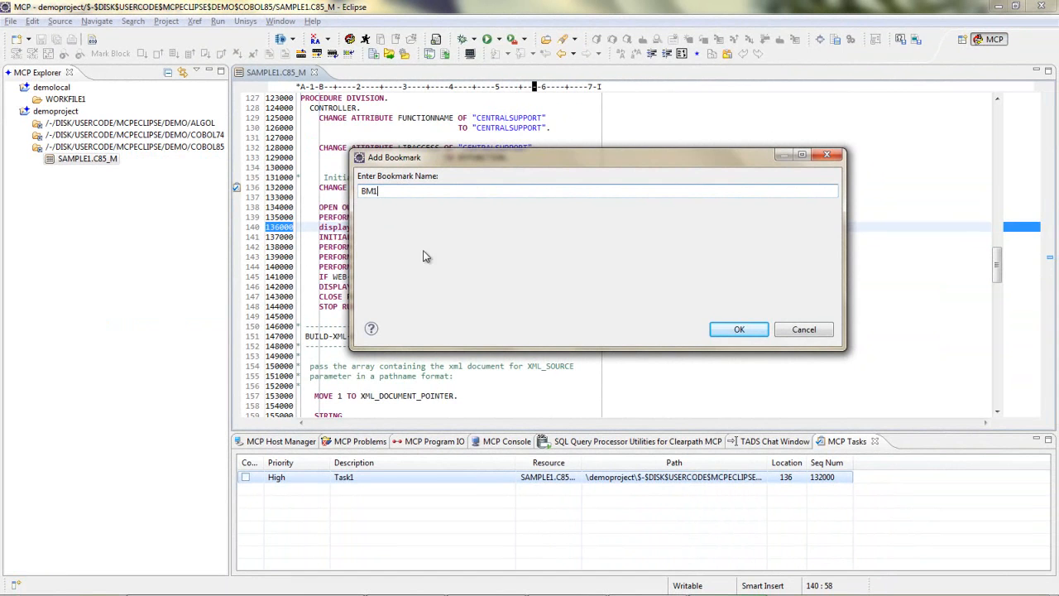
Confirm bookmark BM1 so it appears in the MCP Bookmarks view at line 140
click(738, 330)
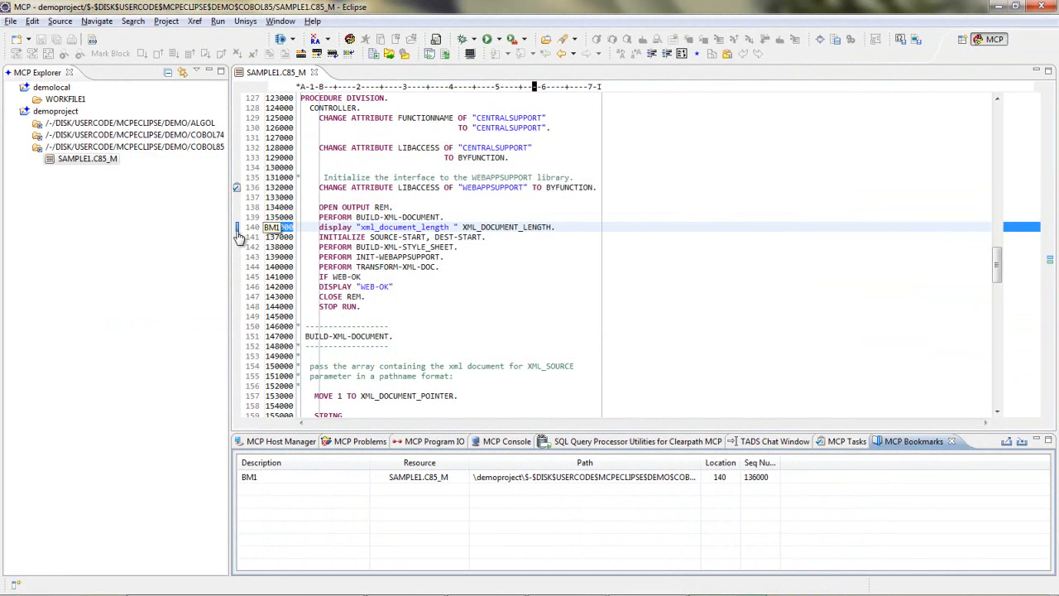
mouse_move(238, 238)
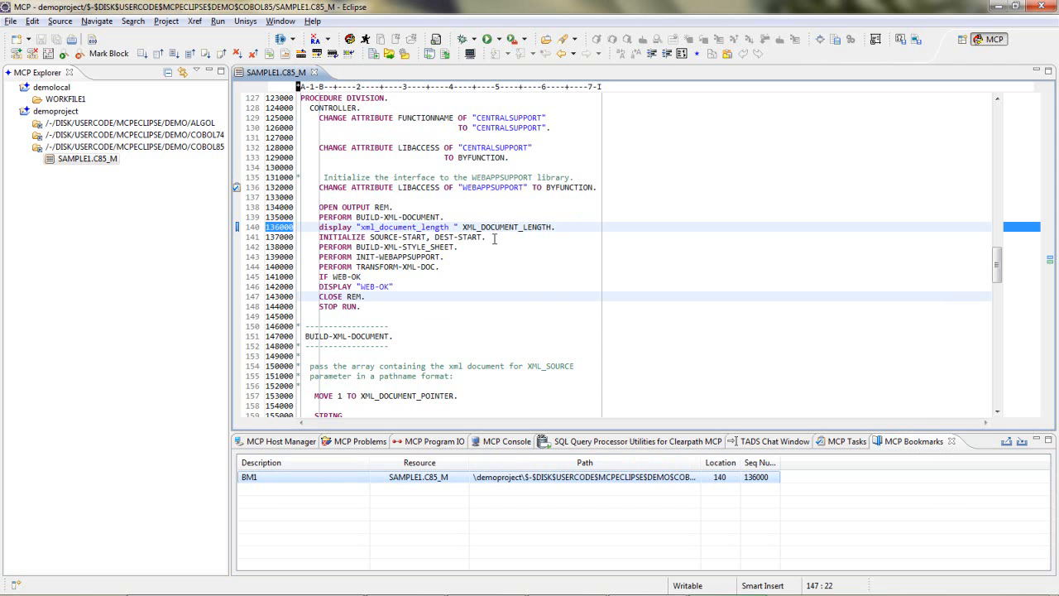
mouse_move(941, 452)
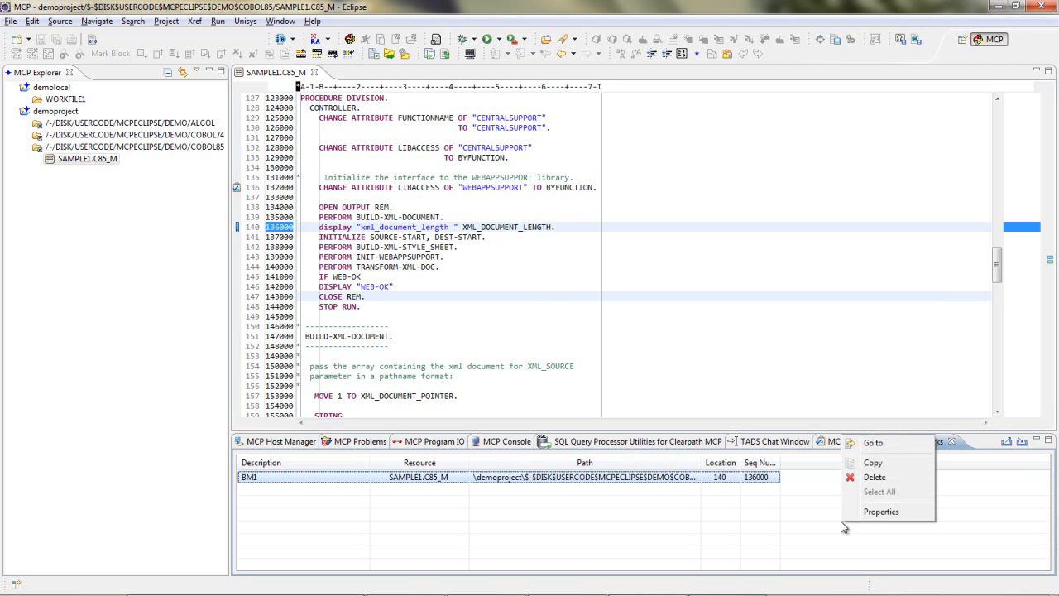
mouse_move(874, 462)
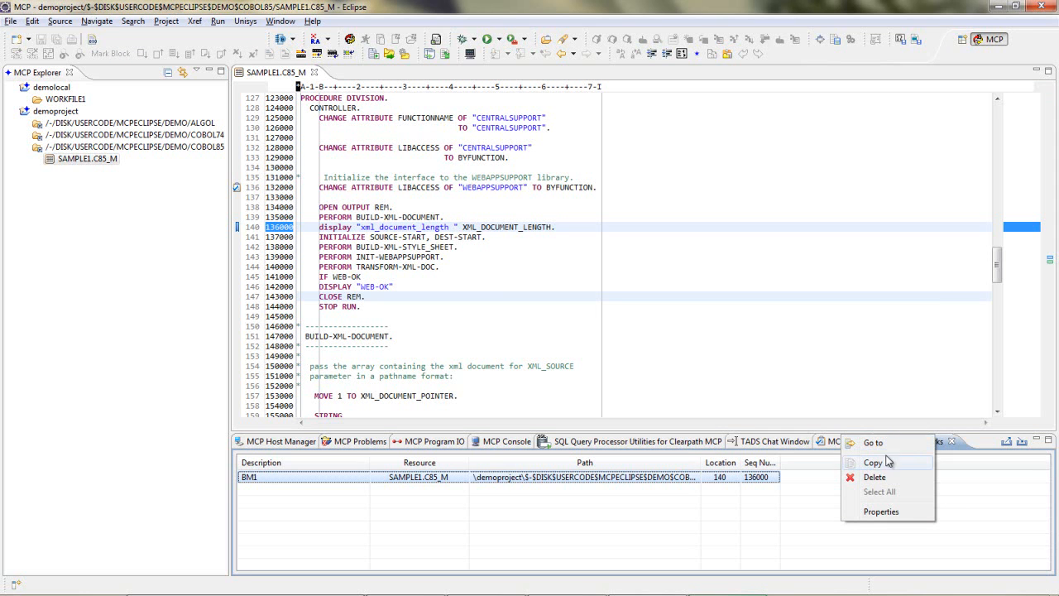
mouse_move(879, 499)
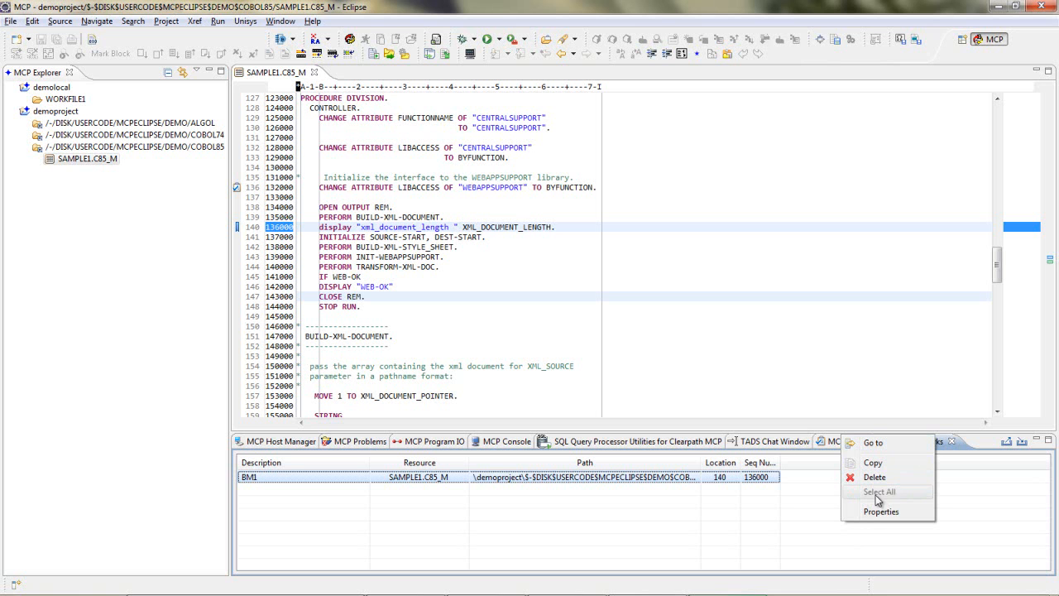
mouse_move(907, 516)
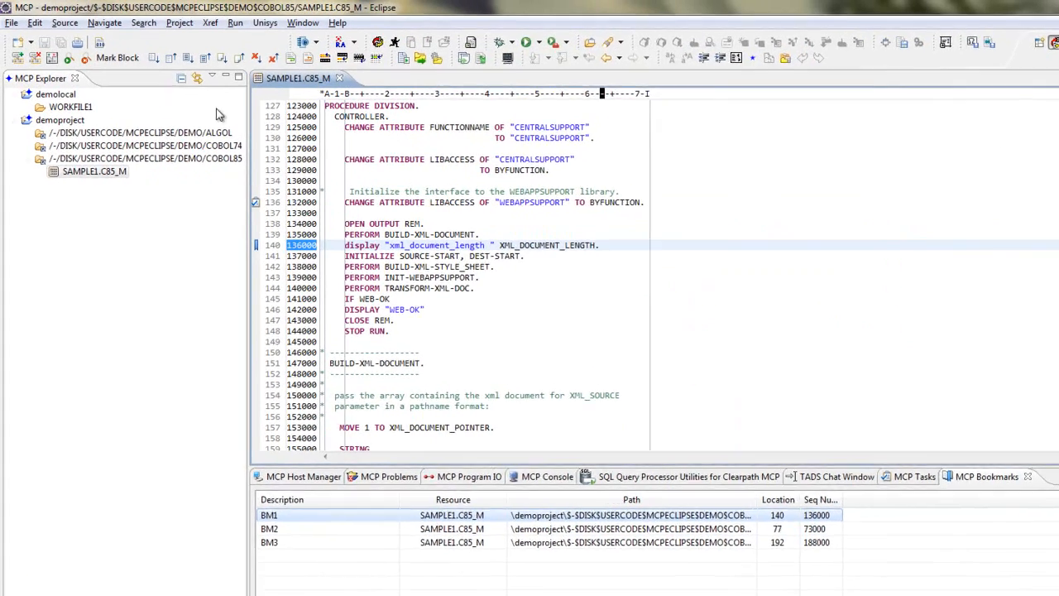
Jump to the next bookmarked line, 192, via Source > Go to Next Bookmark
click(65, 23)
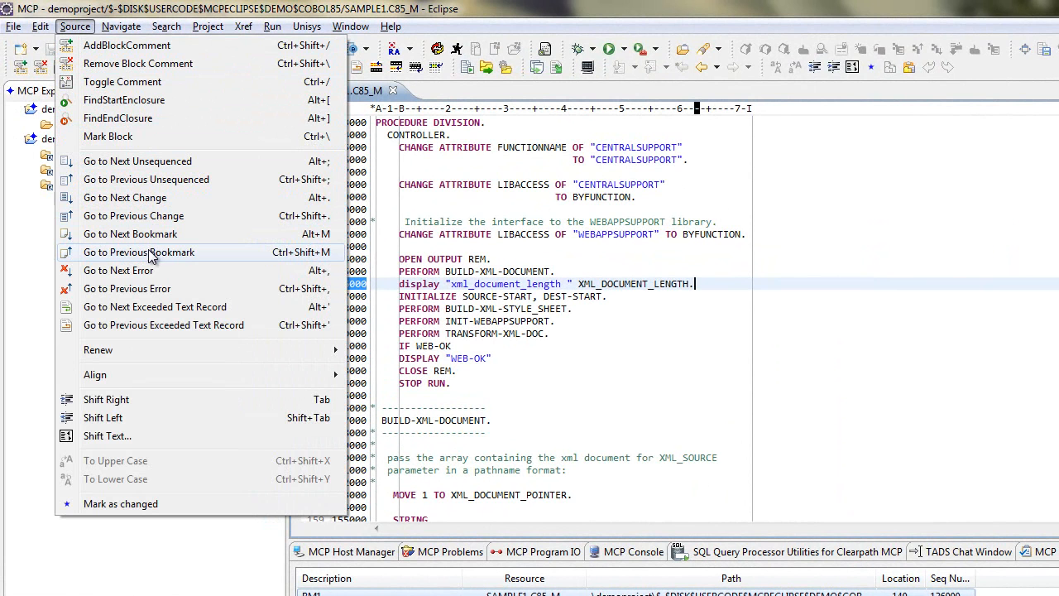
mouse_move(129, 233)
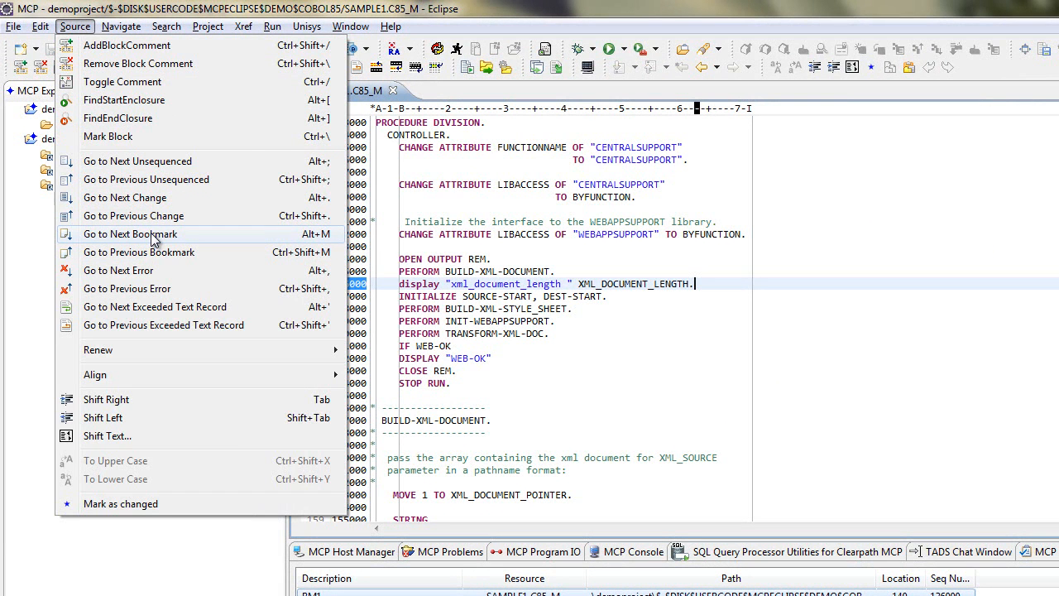
click(129, 235)
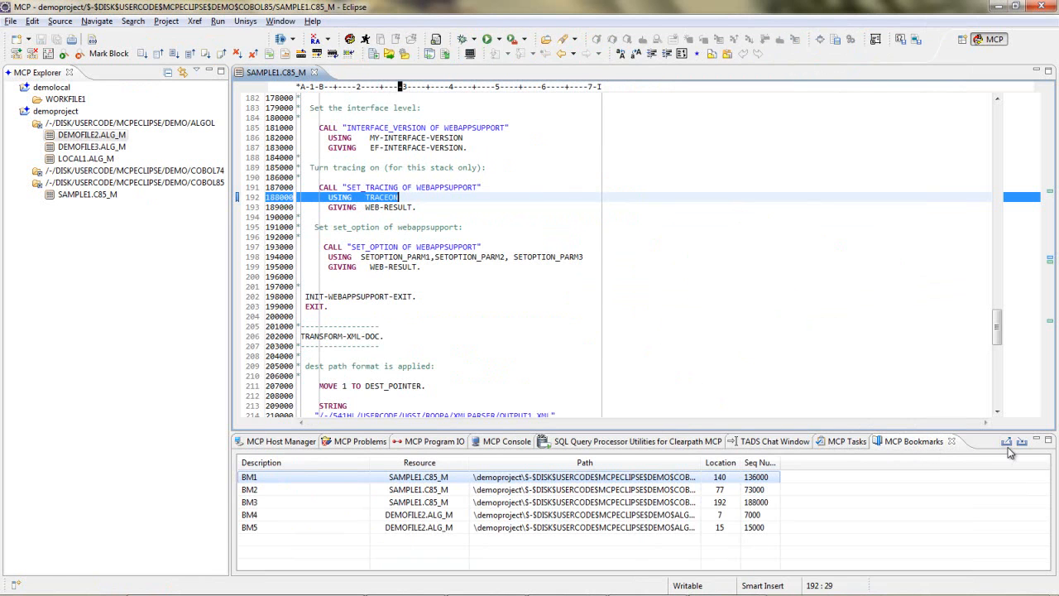
mouse_move(1008, 443)
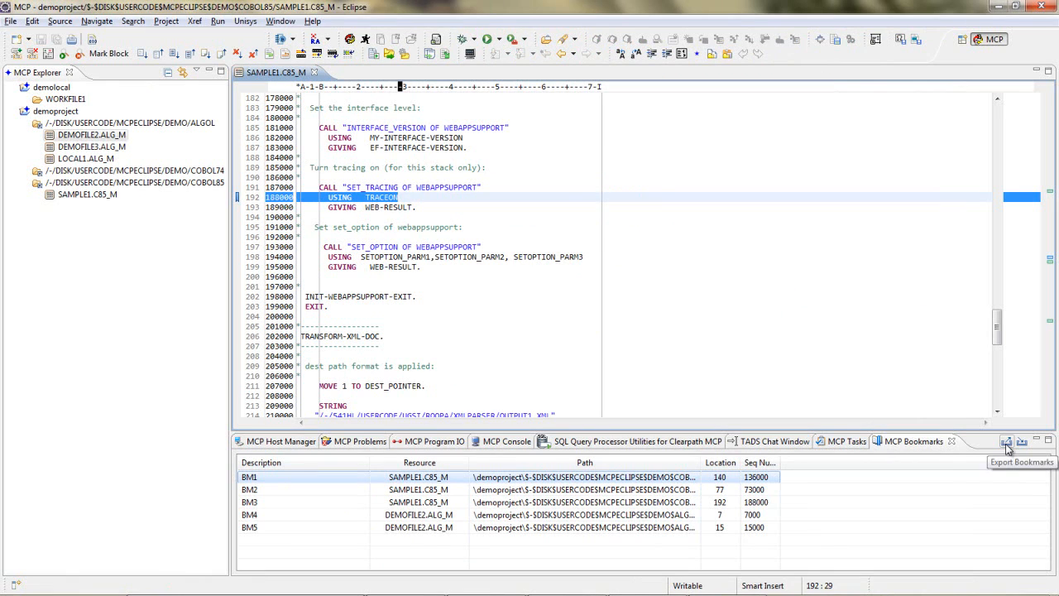
Export the SAMPLE1.C85_M bookmarks to local3.C85_M.bkm in the LocalMCPFiles folder
click(1006, 440)
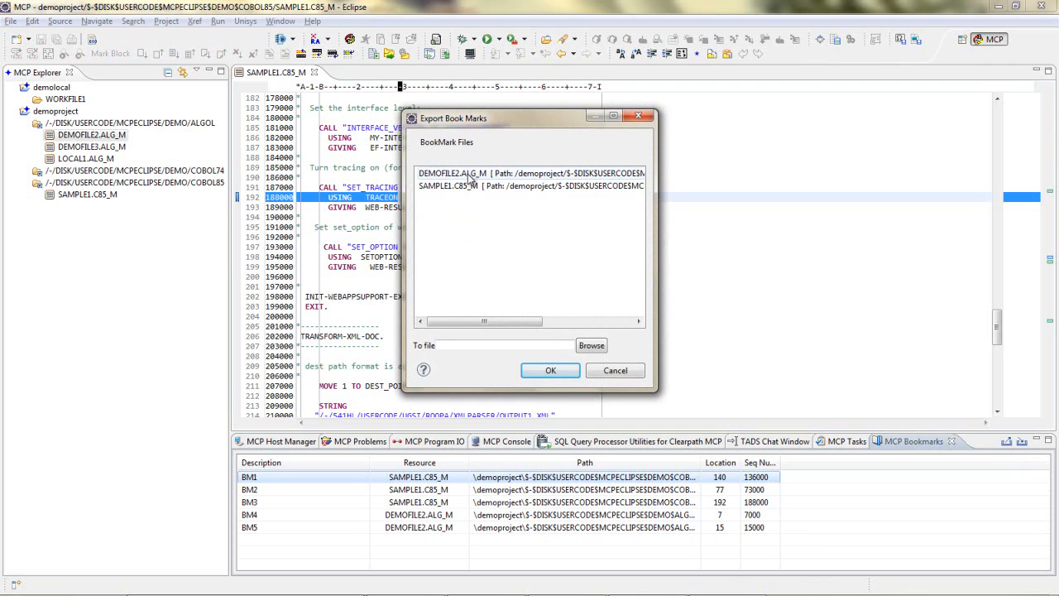
click(470, 186)
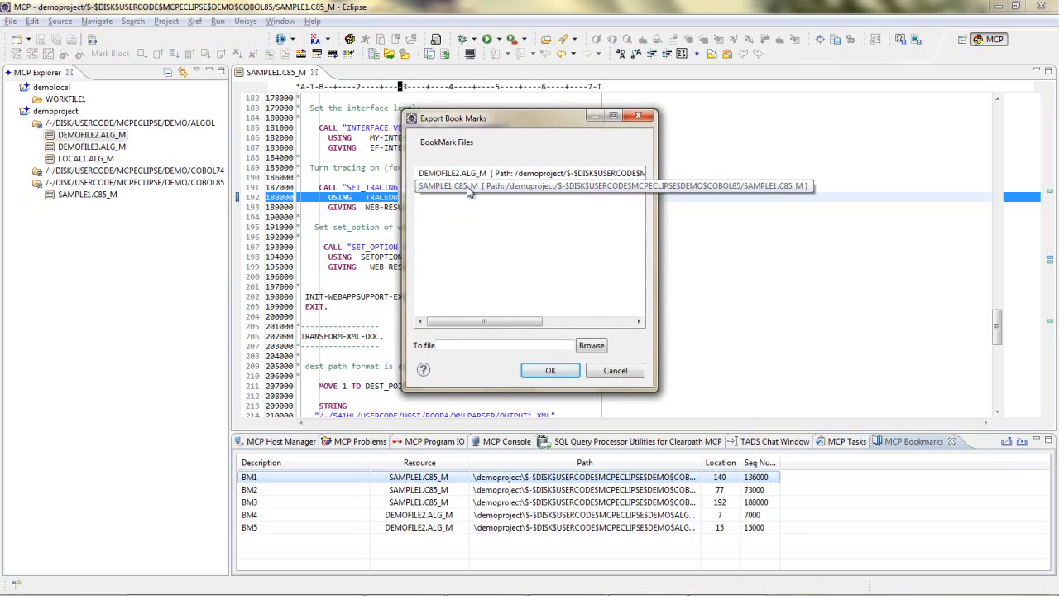
click(529, 186)
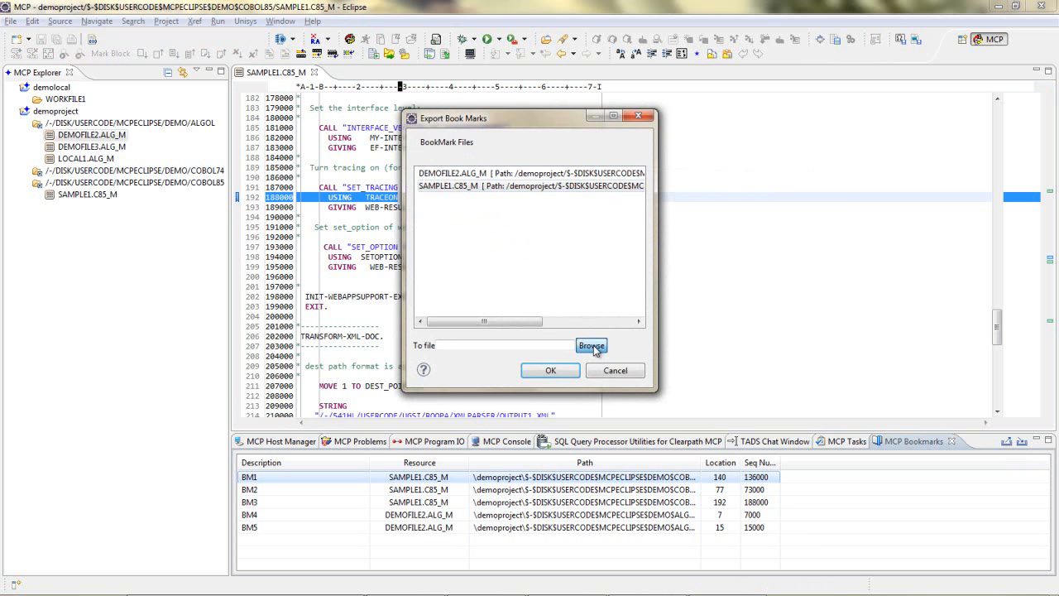
click(592, 346)
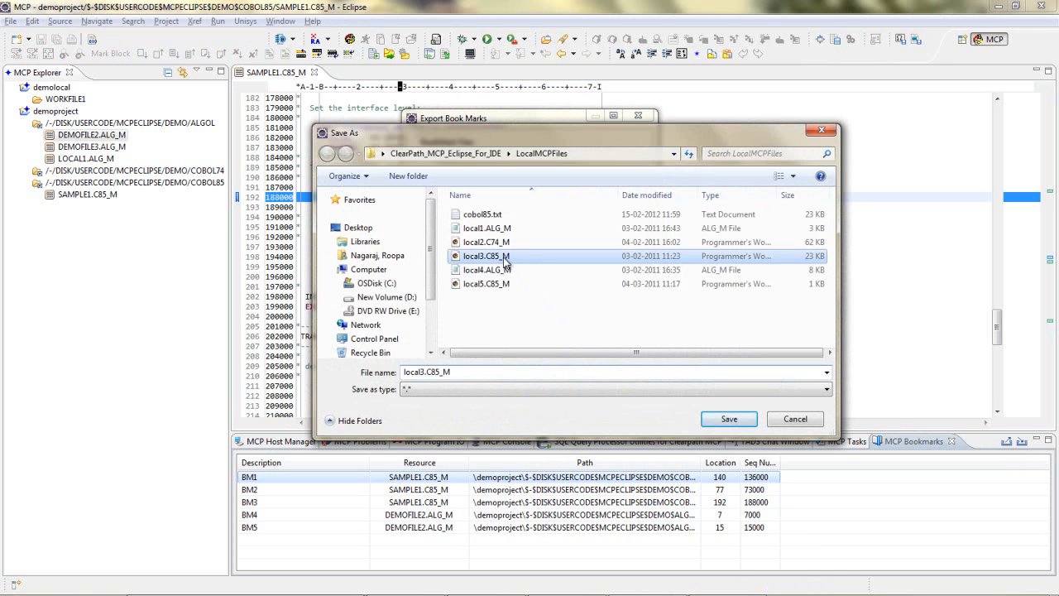
click(729, 419)
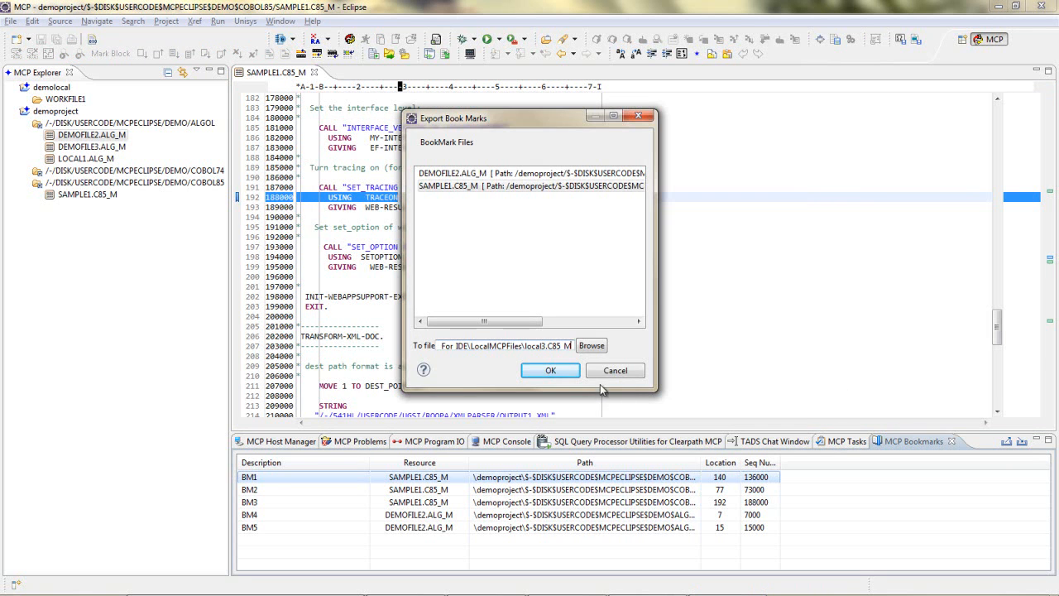
click(549, 371)
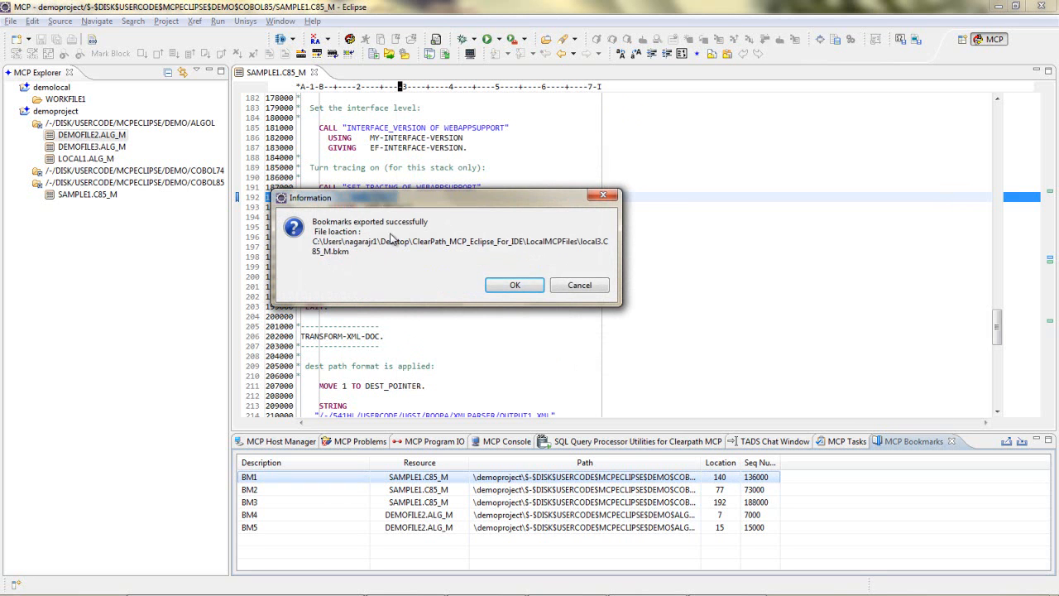
mouse_move(416, 230)
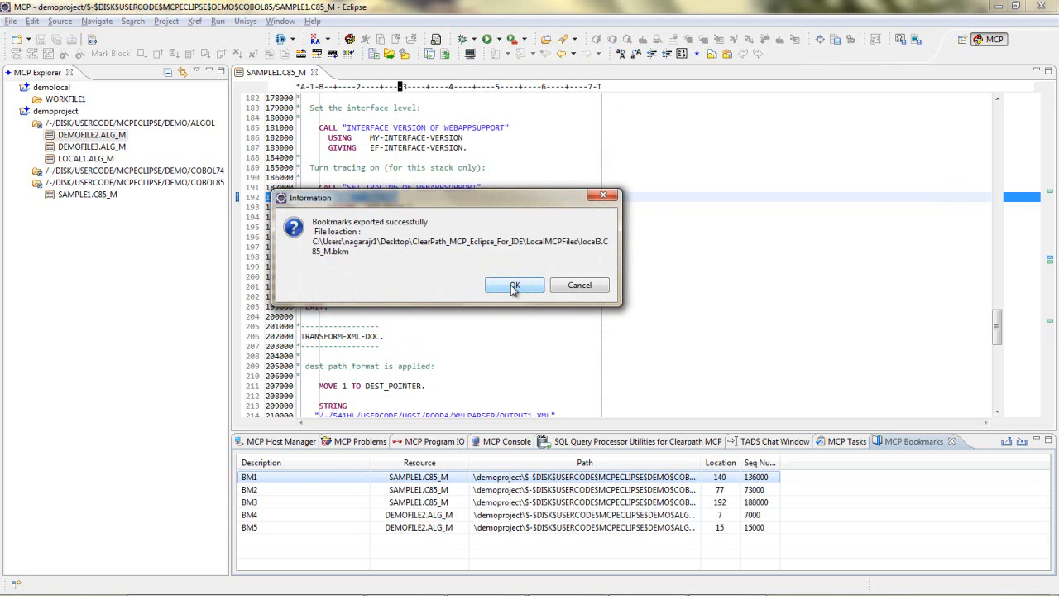
Dismiss the export success message
click(513, 284)
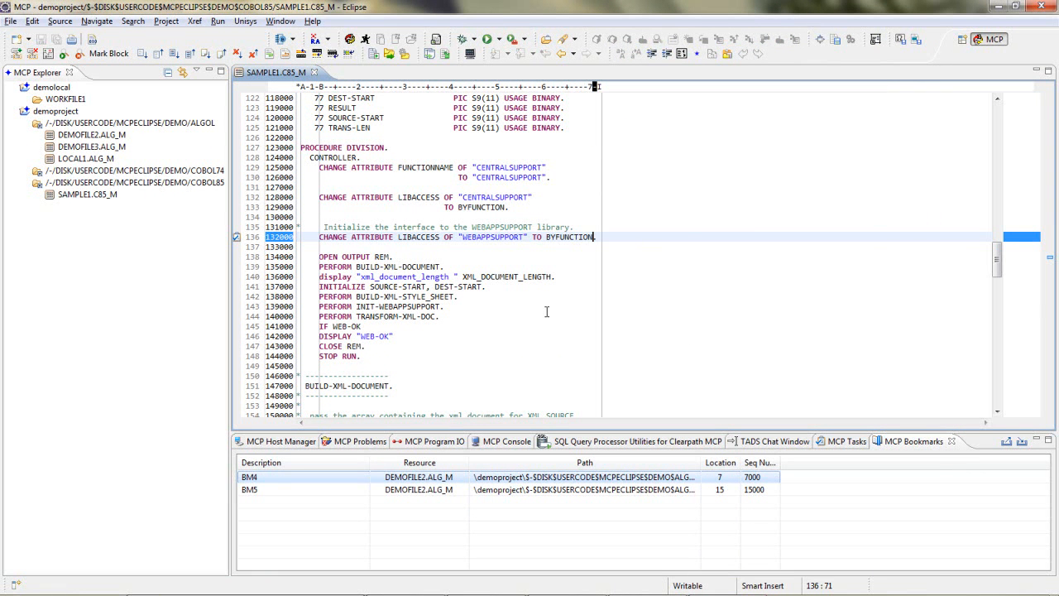
mouse_move(868, 456)
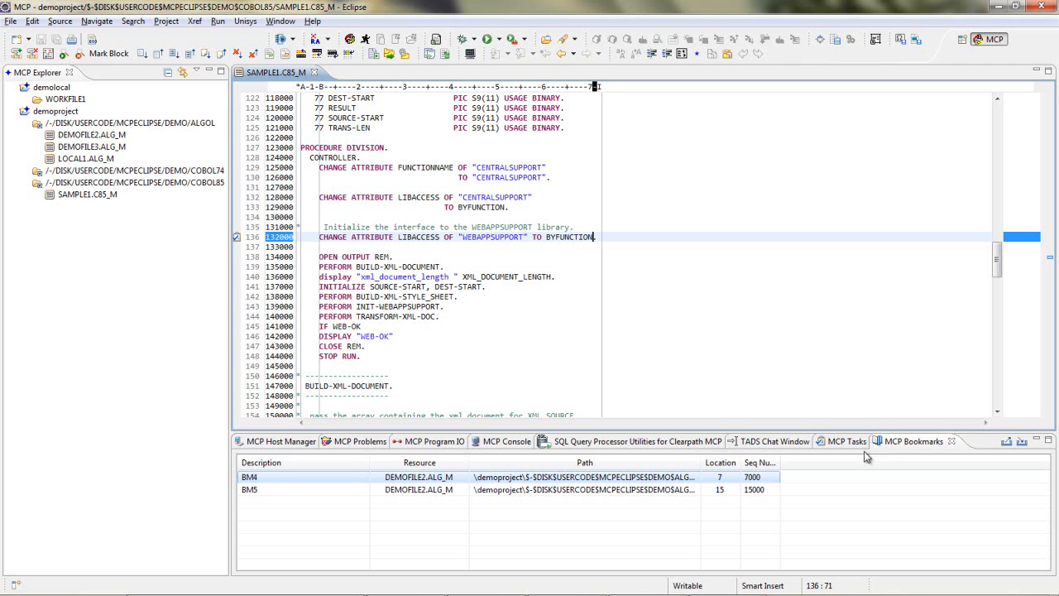
mouse_move(937, 453)
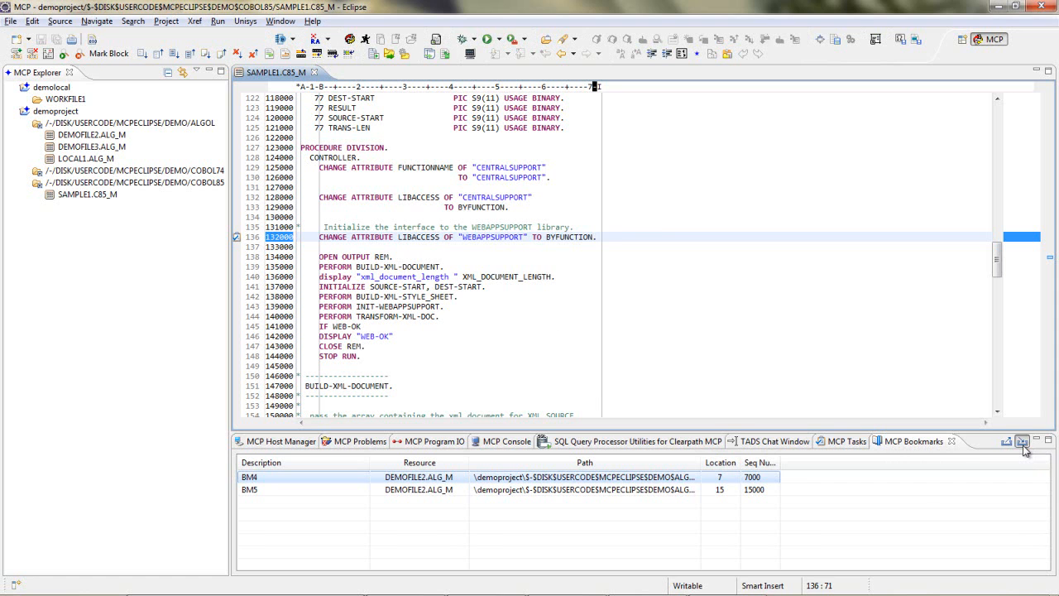
Import the SAMPLE1.C85_M bookmarks from local3.C85_M.bkm, restoring BM2 at line 77
click(1023, 441)
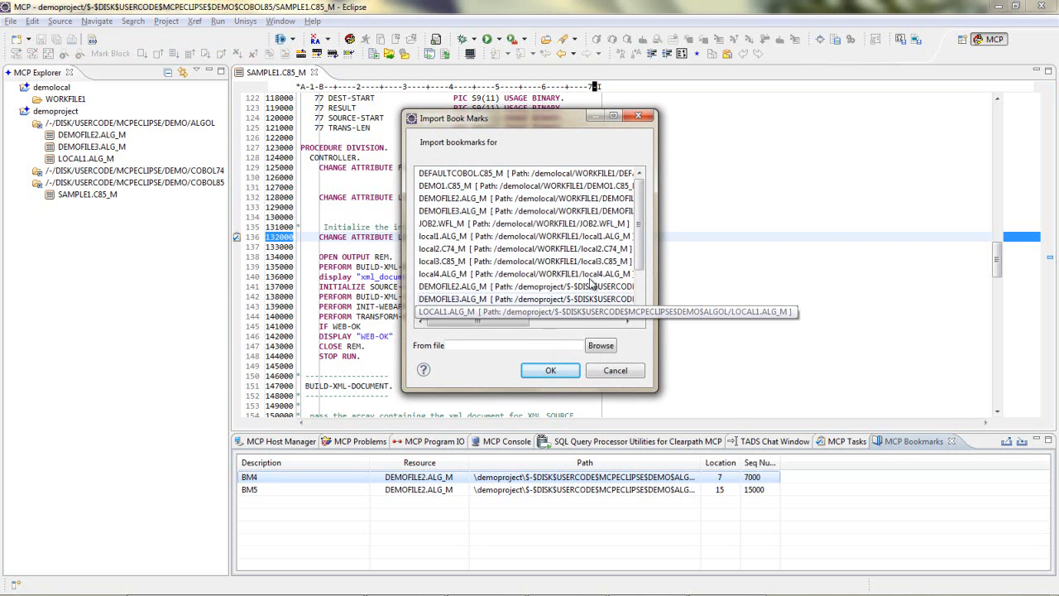
scroll(down, 3)
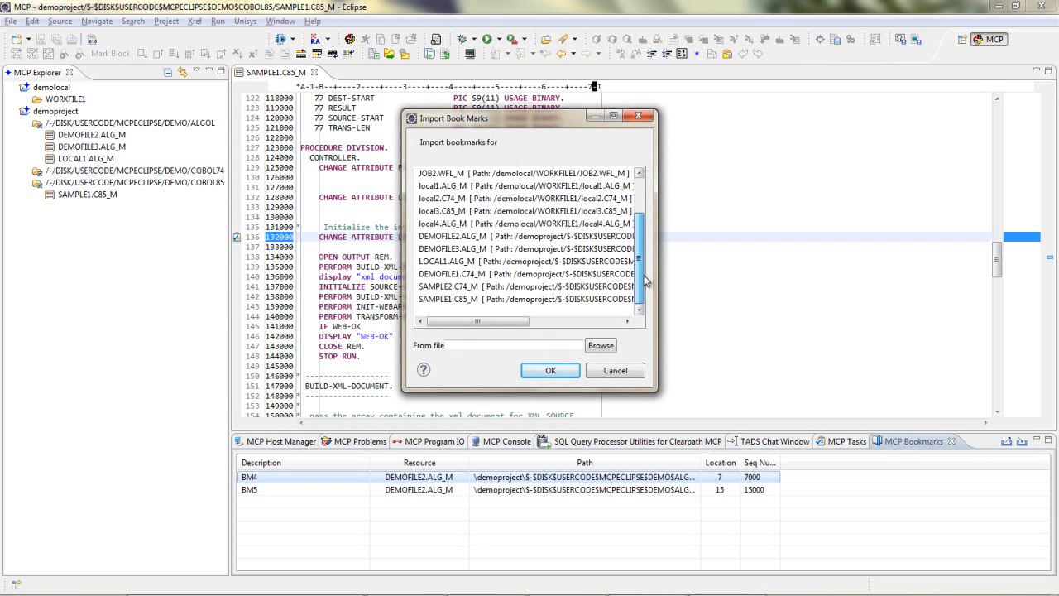
click(530, 298)
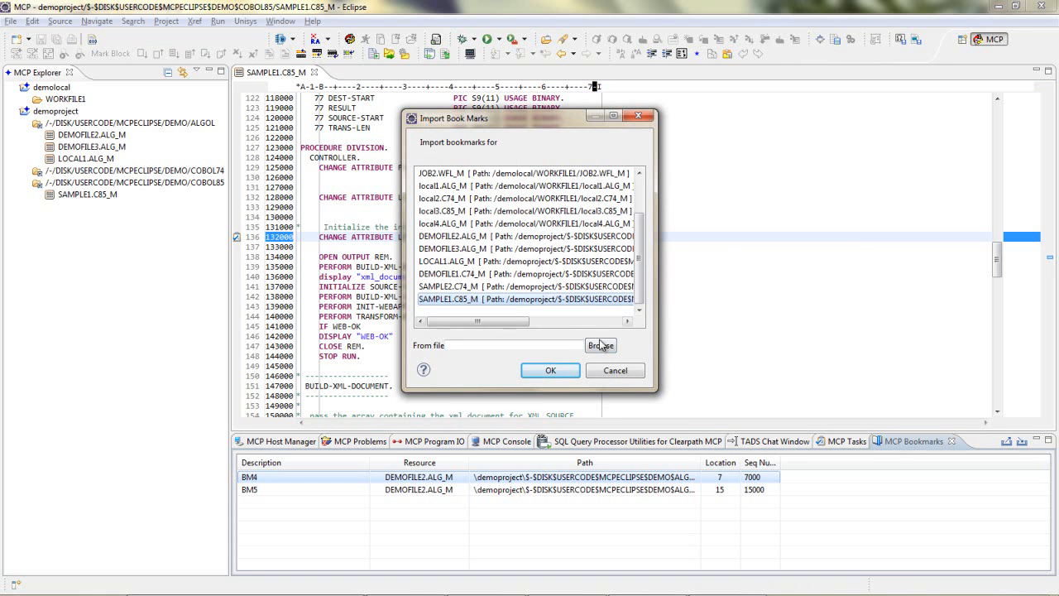
click(599, 346)
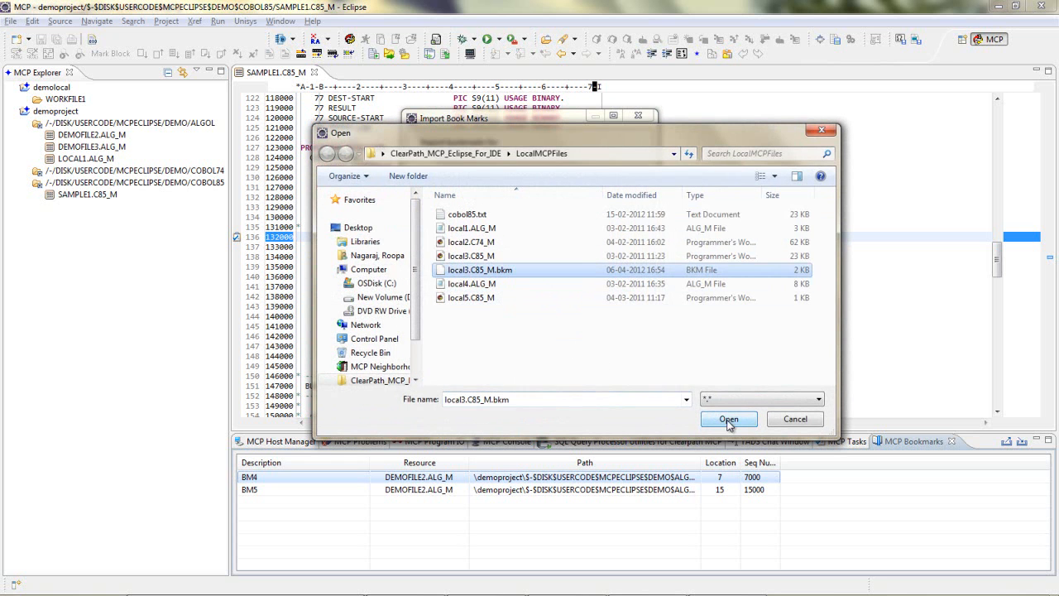
click(728, 419)
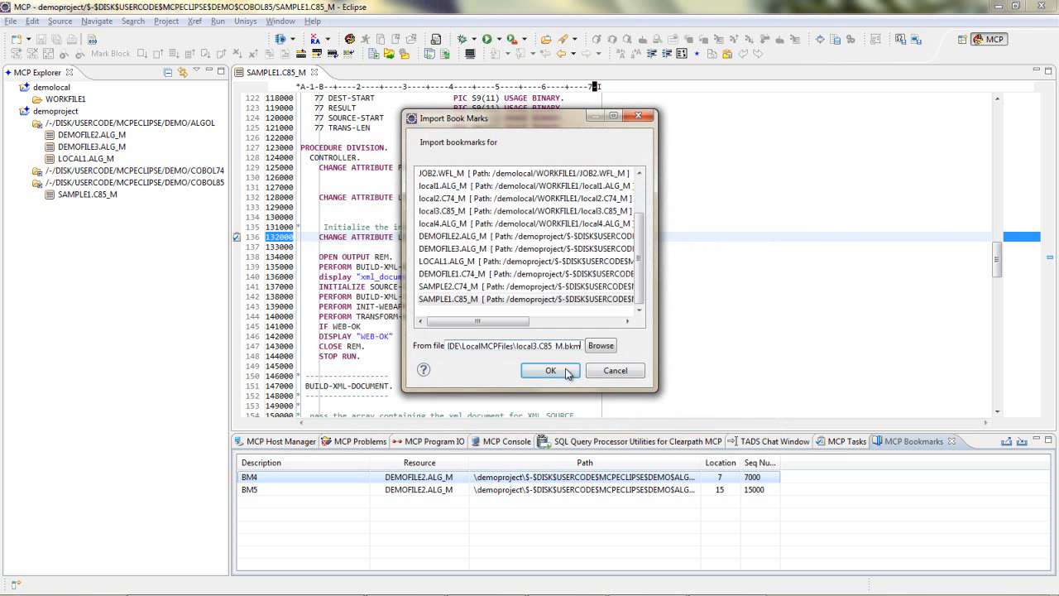
click(552, 371)
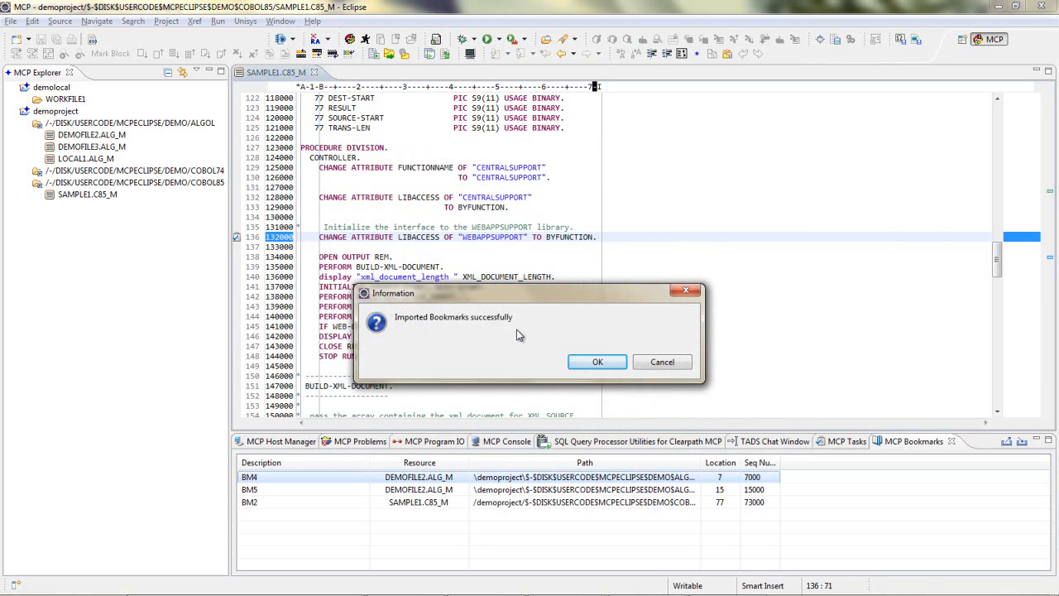
click(595, 360)
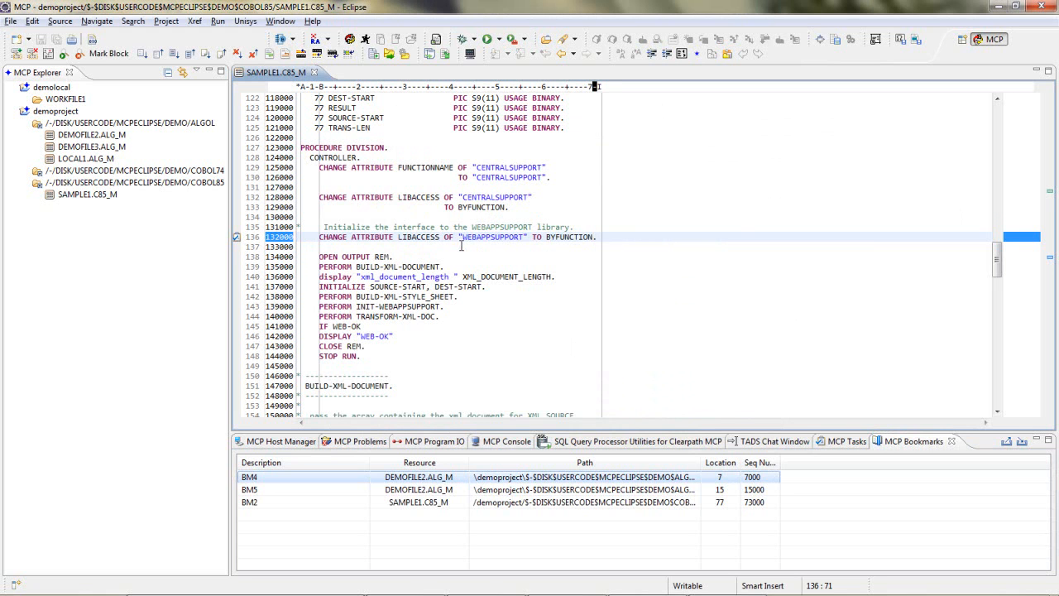
Open Help Contents showing the Unisys Composite Application (CA) User Guide
click(312, 20)
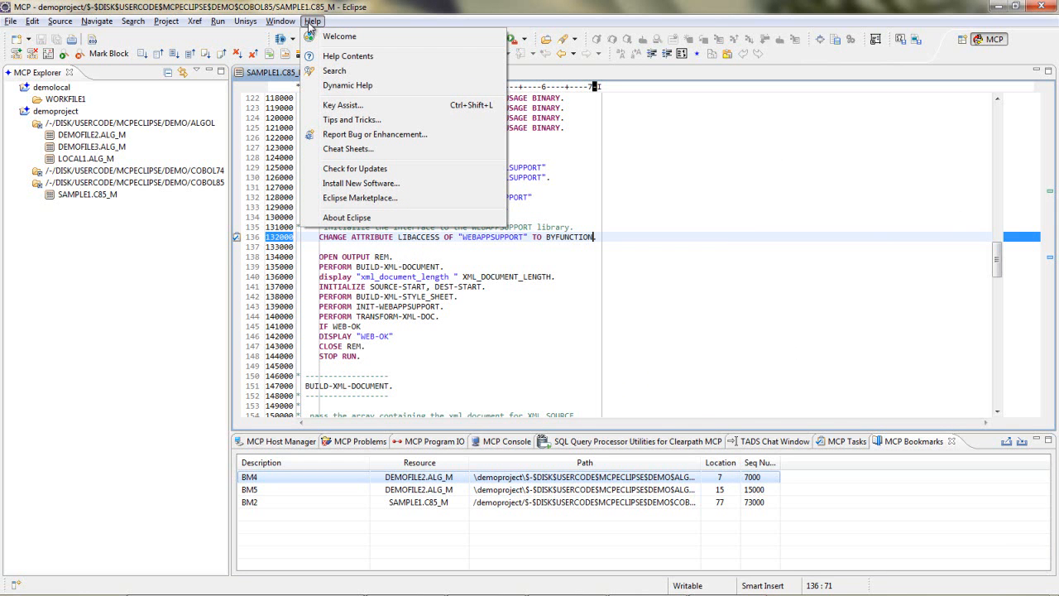
click(348, 56)
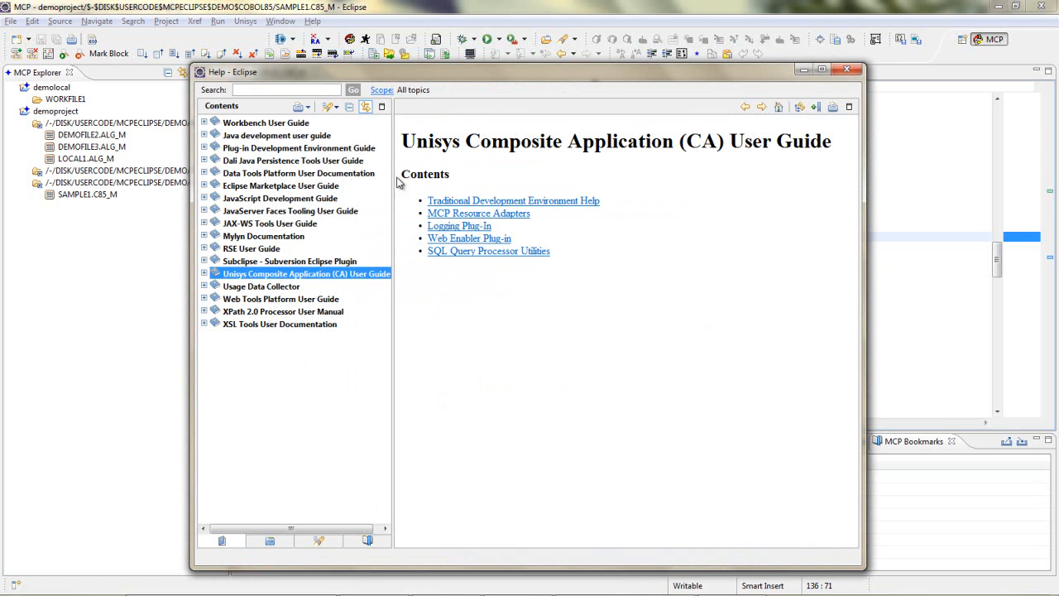
mouse_move(814, 162)
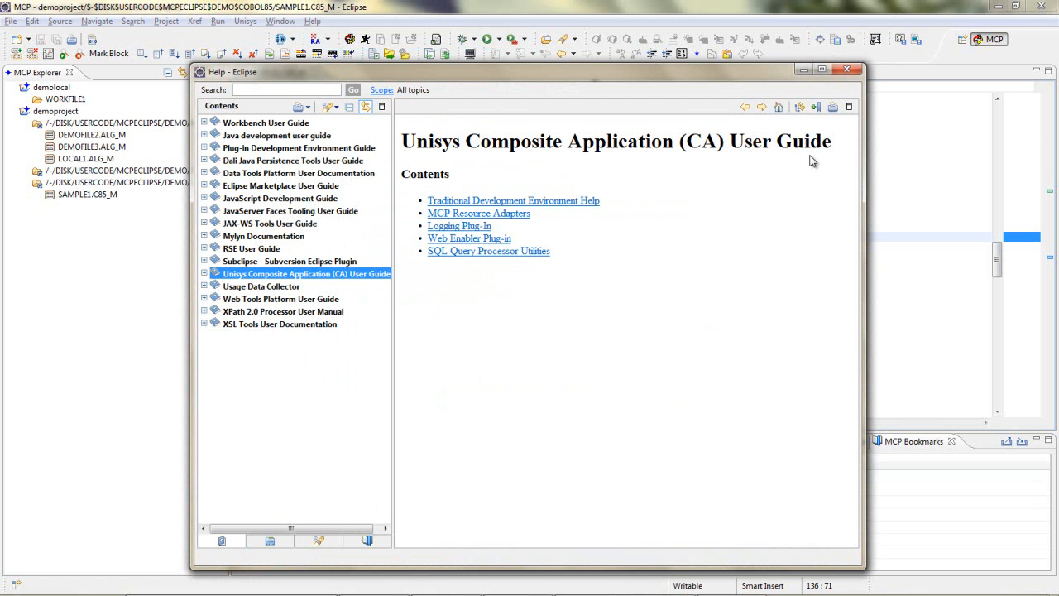